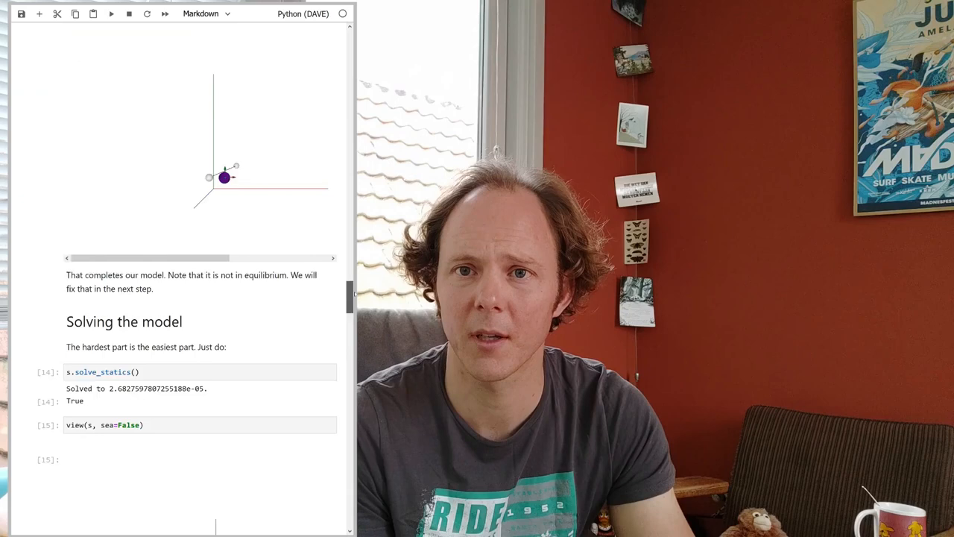
Scroll down from the solved-model notebook to the grid whiteboard page with the boxed Eq-core label
scroll("down", 3)
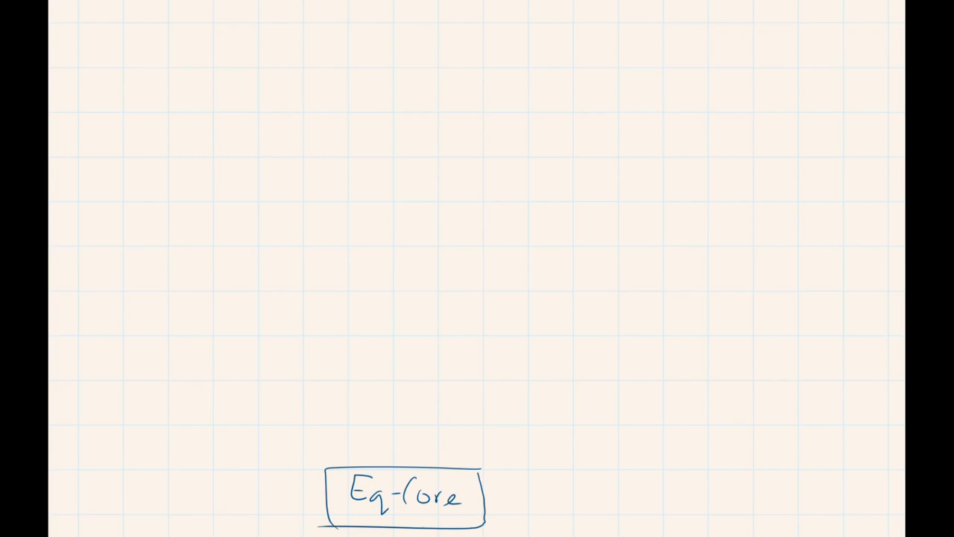
Draw an API box above Eq-core with two-way arrows, and write Scene, Nodes, Organ beside it
left_click_drag(358, 445, 585, 450)
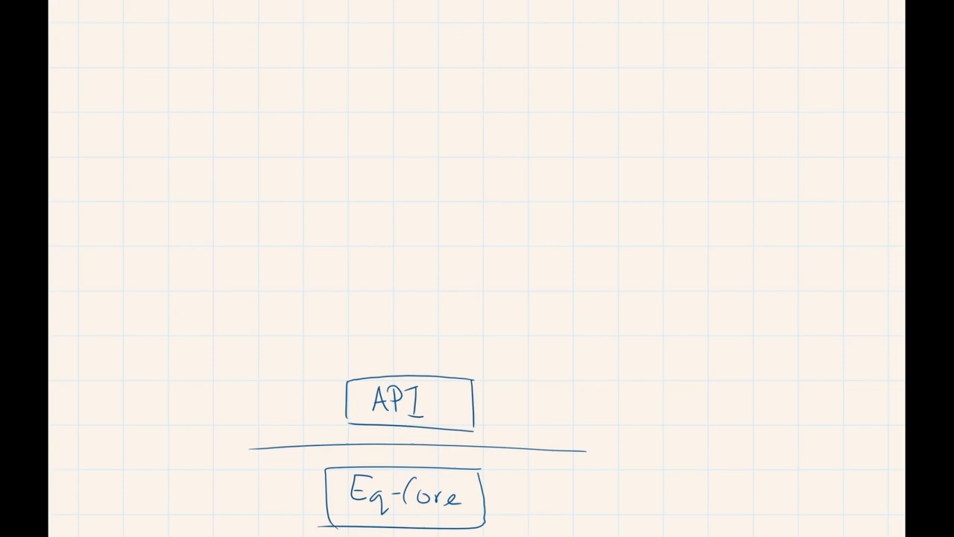
left_click_drag(434, 428, 434, 473)
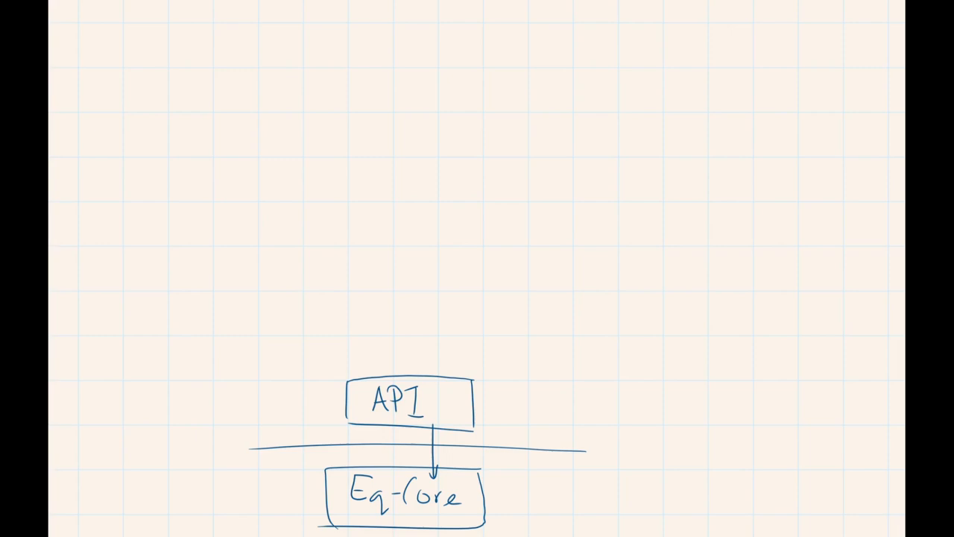
left_click_drag(399, 477, 399, 429)
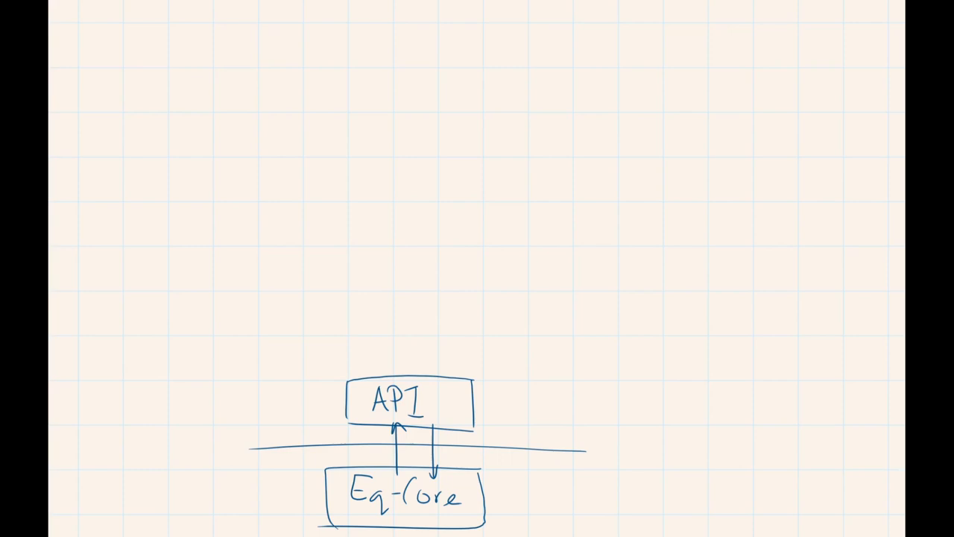
type("Scene,")
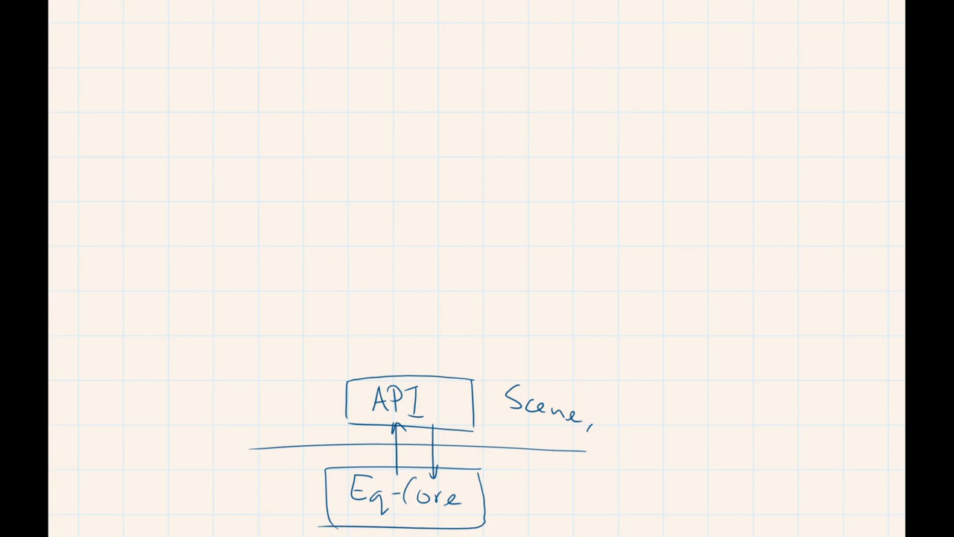
type("Nodes,")
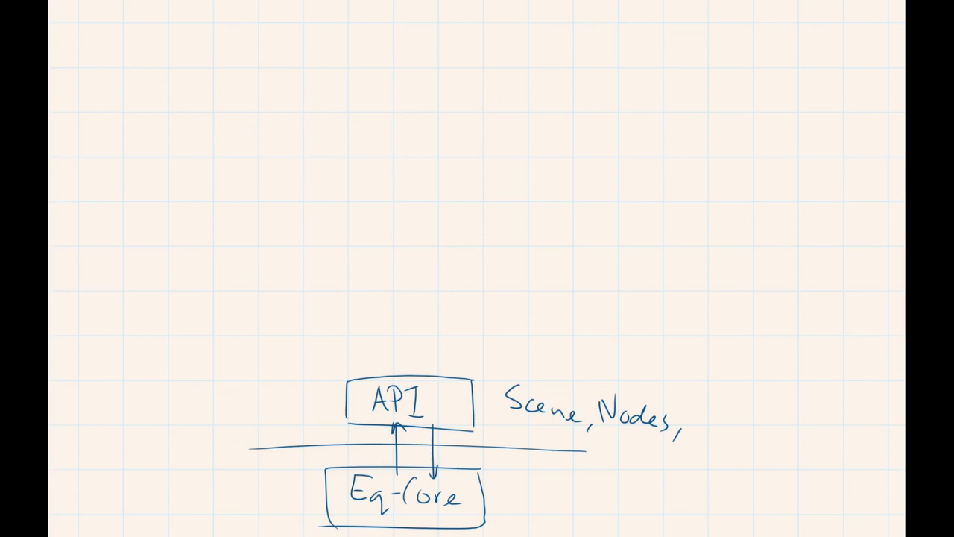
type("Organze,Save")
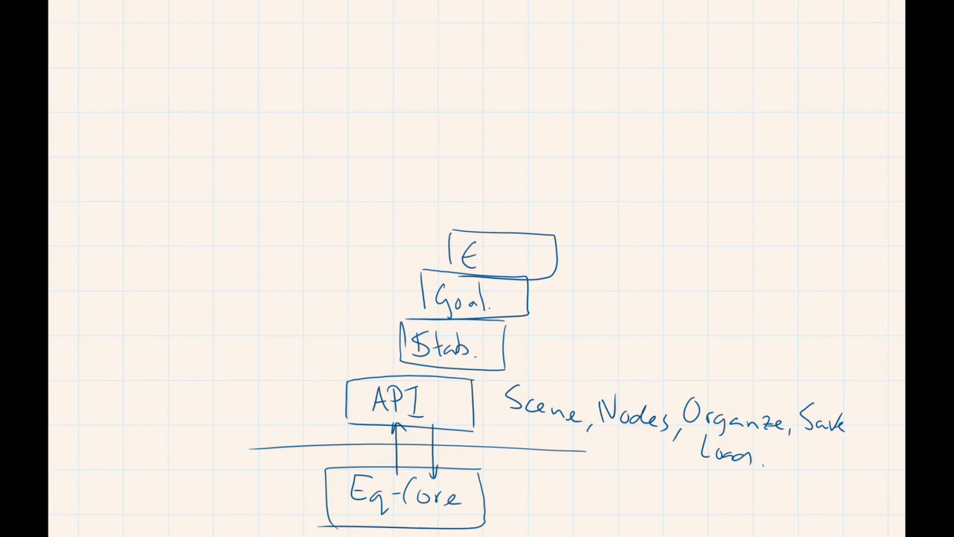
Finish the Export label on the top box and handwrite the Gui label
type("xport")
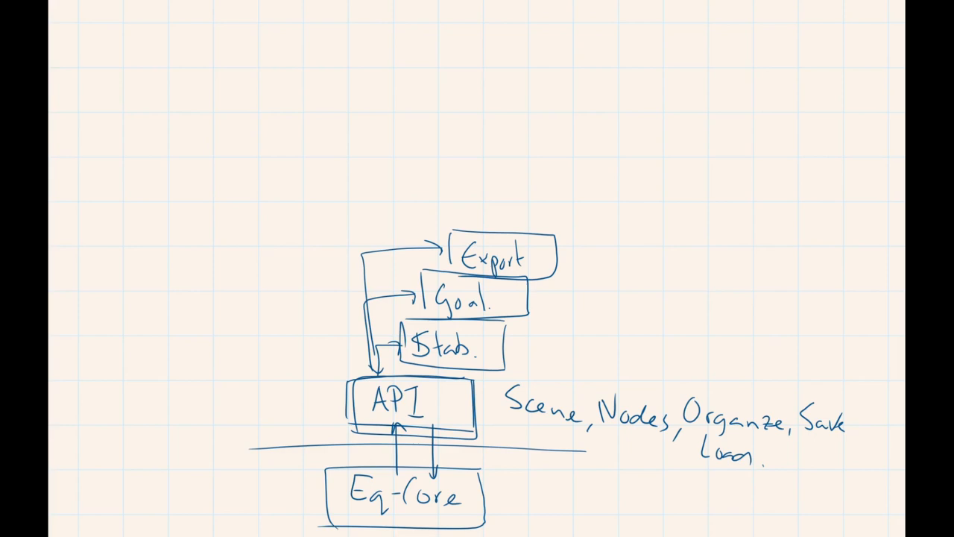
type("Gui")
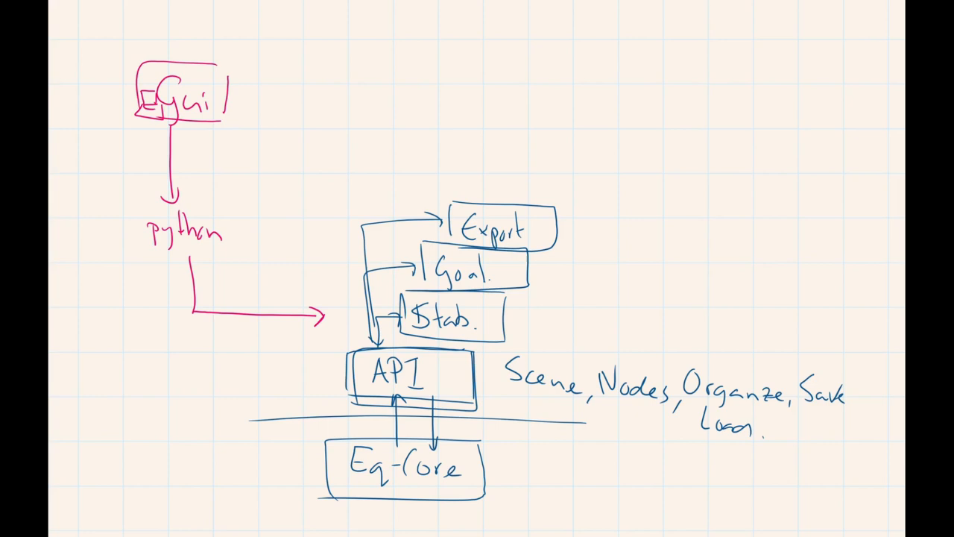
Outline the whole stack in pink and sketch interaction arrows between the user and Gui
left_click_drag(327, 291, 208, 134)
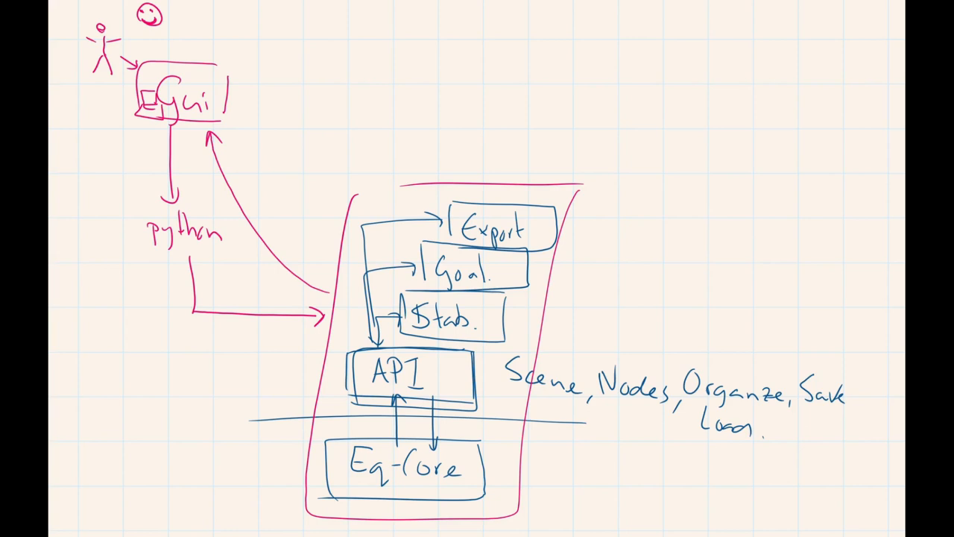
left_click_drag(320, 313, 153, 48)
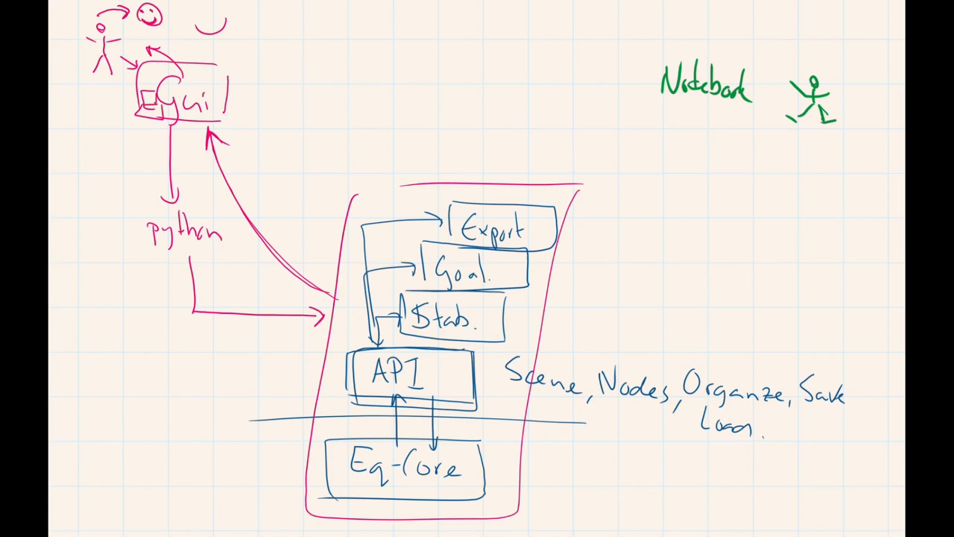
Box the green Notebook label, draw arrows into Stab. and back from Goal., and write py
left_click_drag(648, 45, 756, 119)
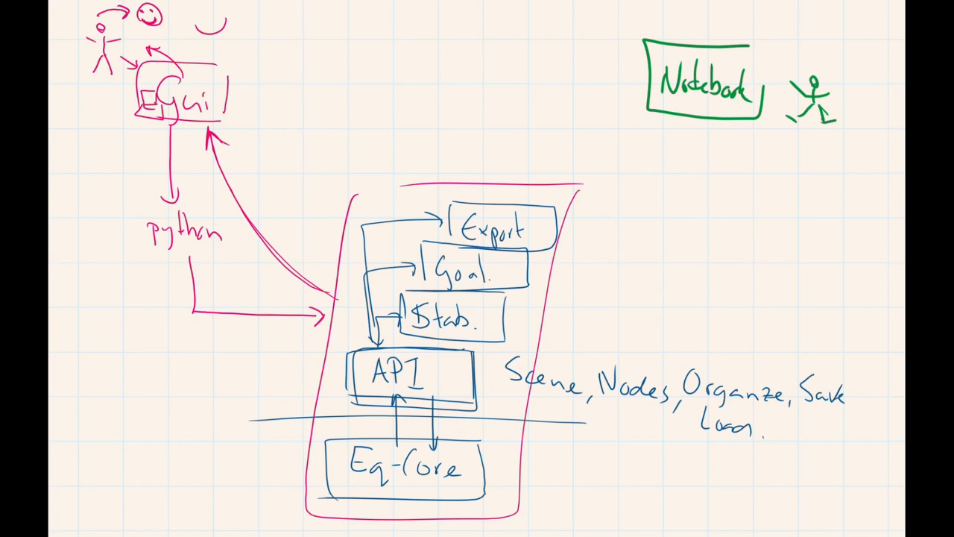
left_click_drag(711, 119, 536, 322)
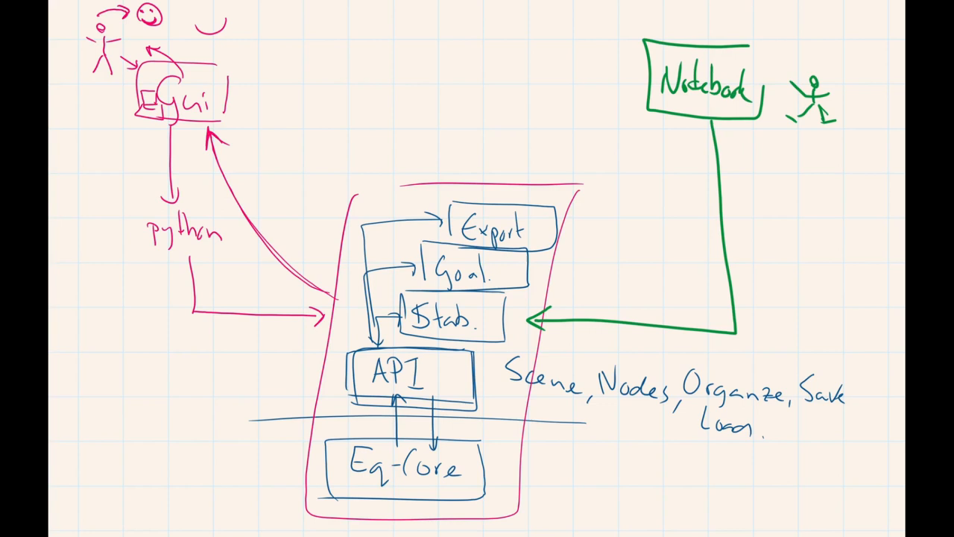
left_click_drag(544, 279, 685, 146)
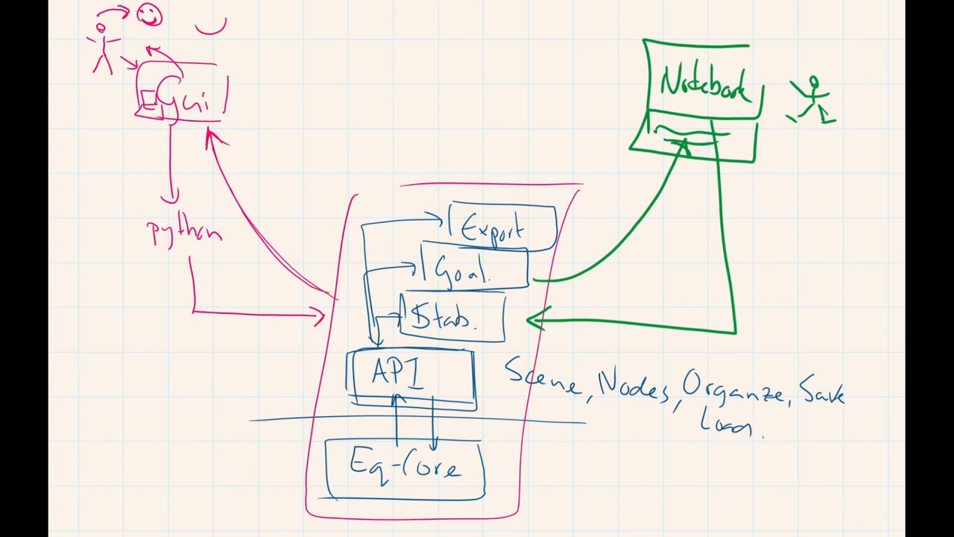
type("py")
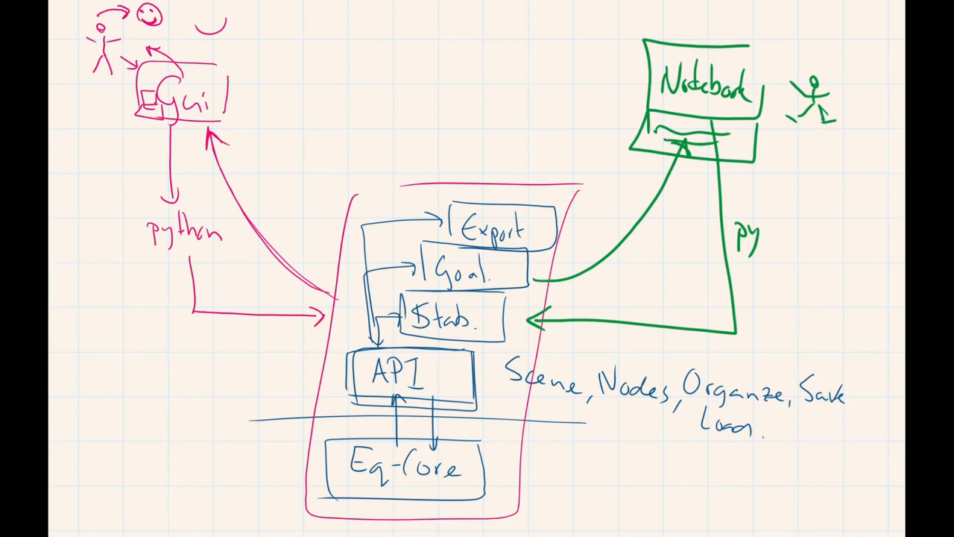
left_click_drag(786, 141, 779, 208)
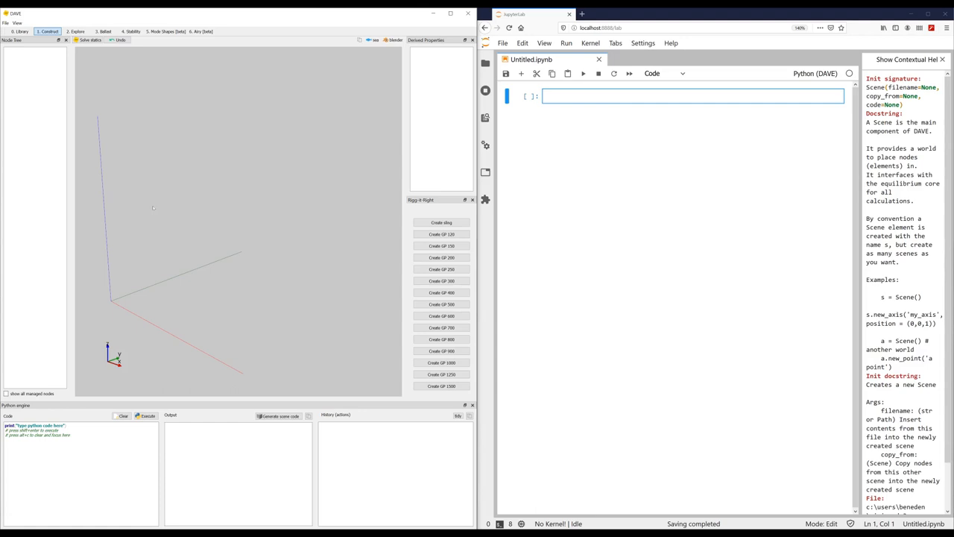
Create a new axis node from the DAVE viewport's right-click menu
right_click(153, 208)
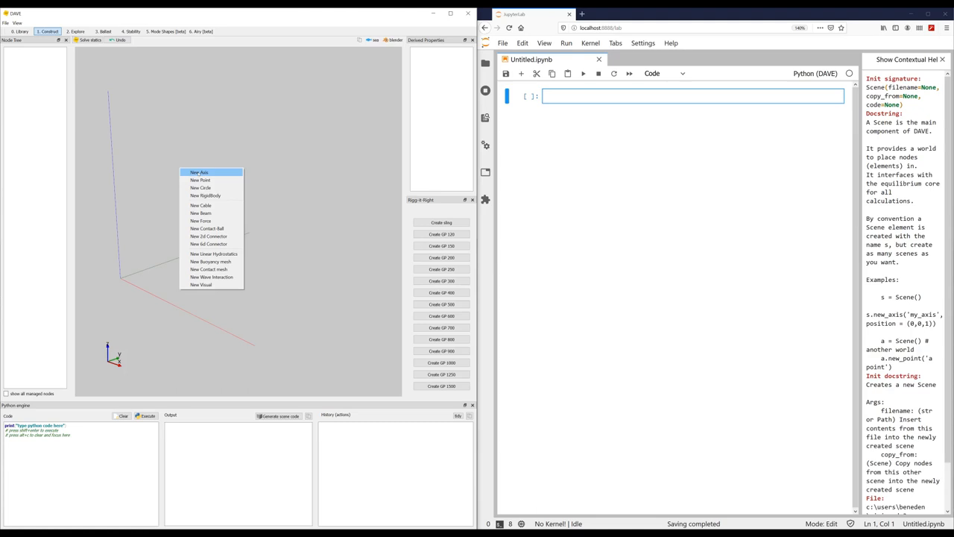
left_click(199, 172)
type("import DAVE")
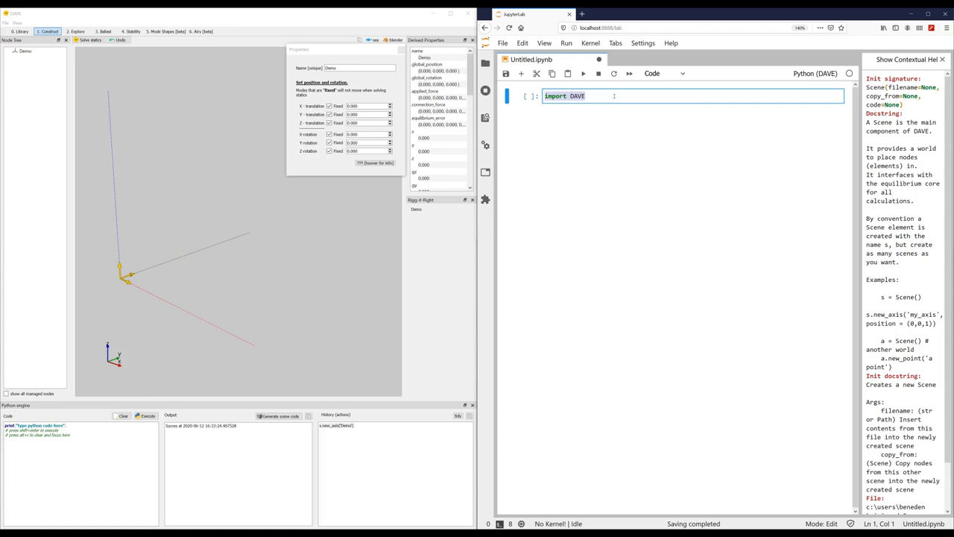
Enter 'from DAVE import *', create scene s, and add axis 'Demo' in notebook cells
type("from DAVE import *")
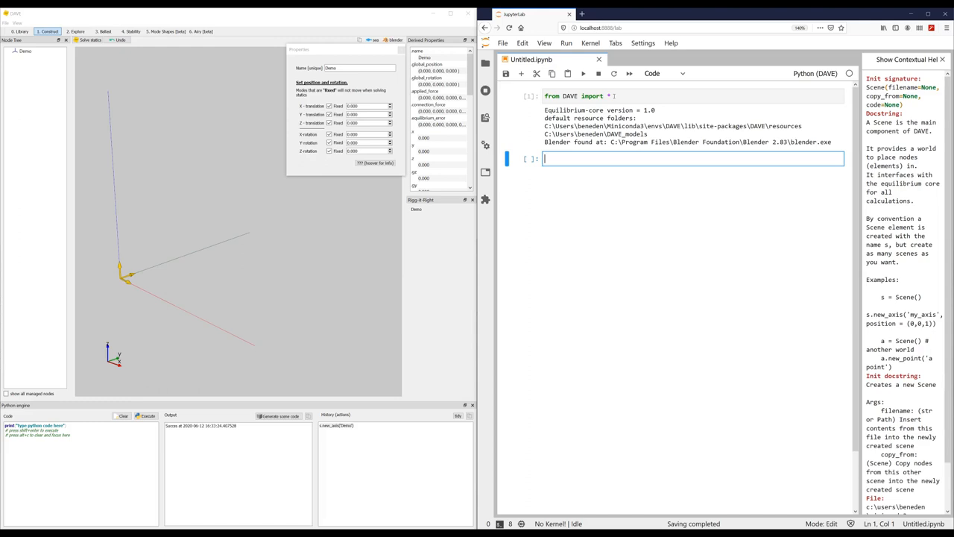
type("s = Scene(")
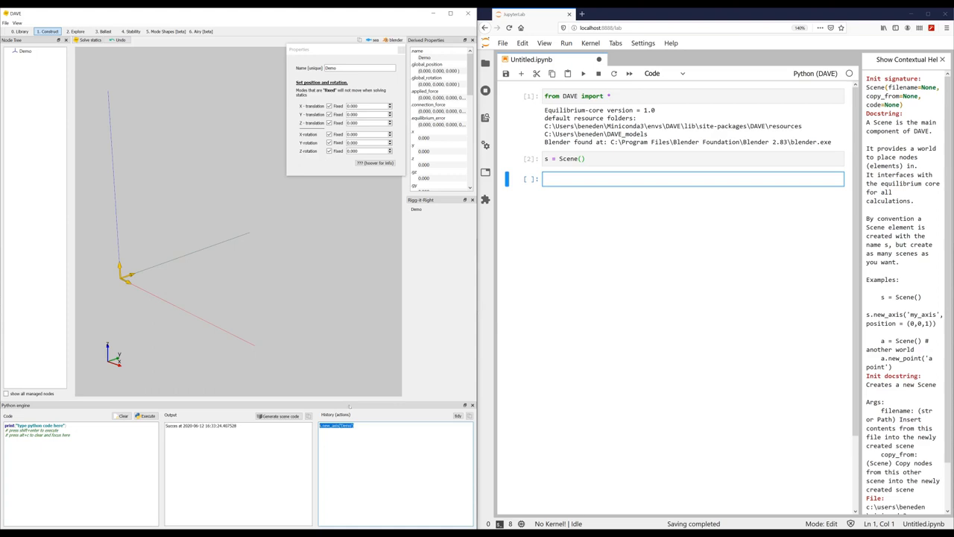
type("s.new_axis('Demo')")
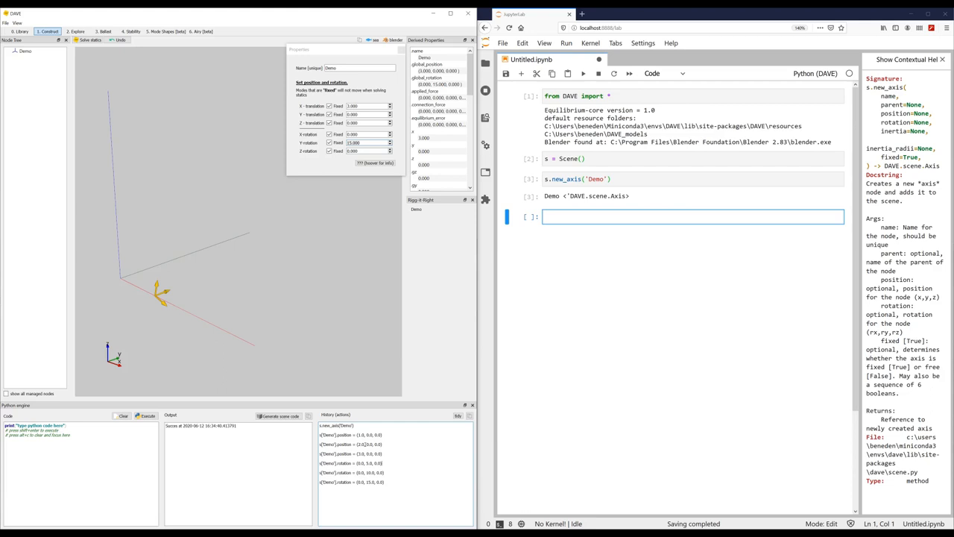
Set Demo's position to (3.0, 0.0, 0.0) and rotation to (0.0, 15.0, 0.0) using history commands
left_click(349, 453)
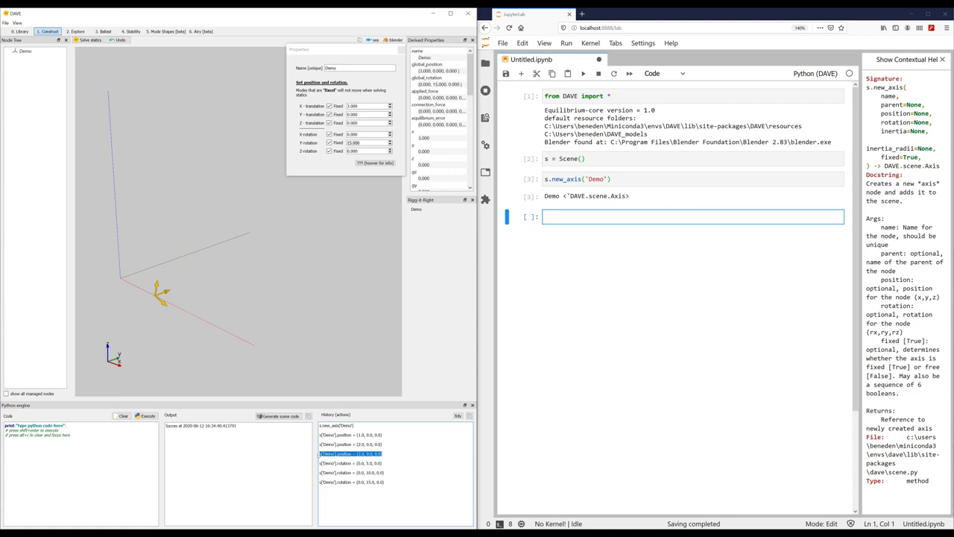
left_click(350, 443)
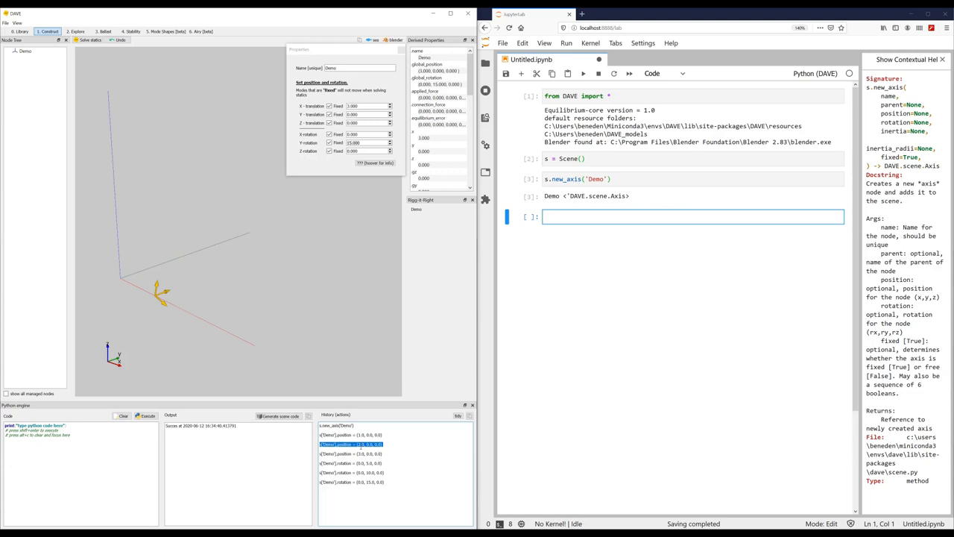
type("s['Demo'].position = (3.0, 0.0, 0.0)")
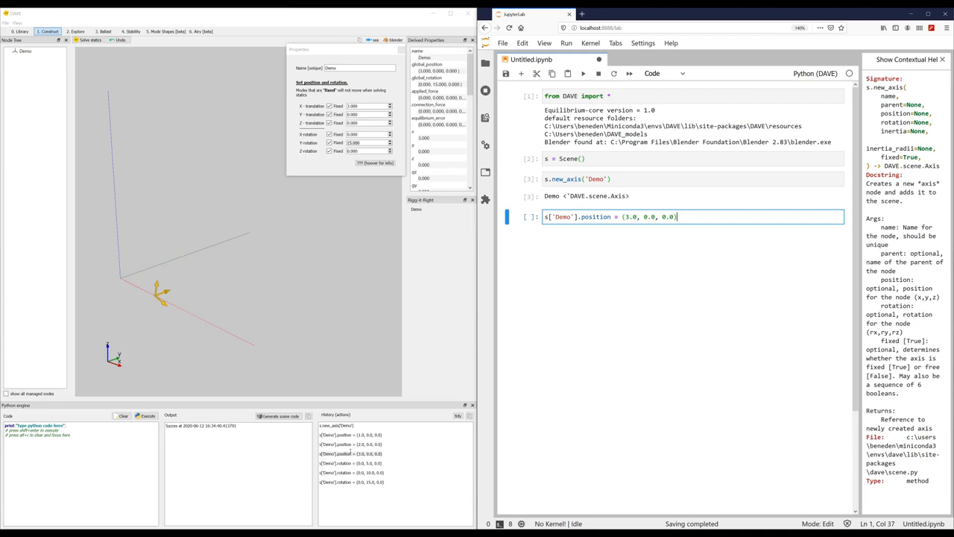
left_click(350, 462)
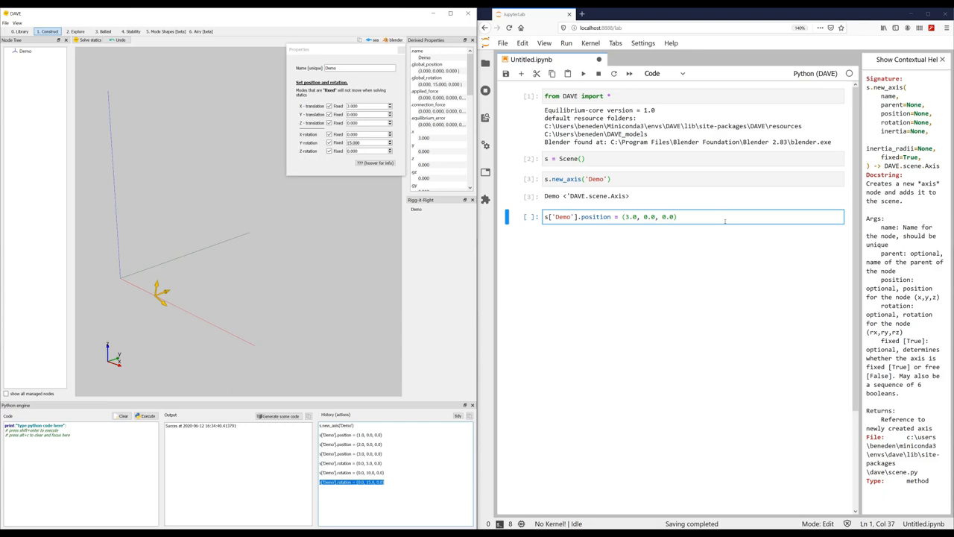
type("s['Demo'].rotation = (0.0, 15.0, 0.0)")
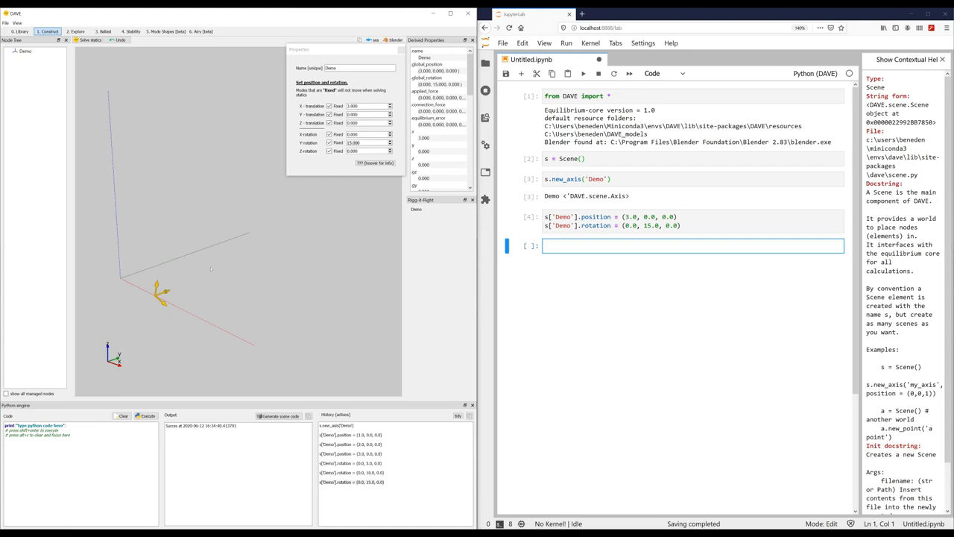
Add point Poi under the Demo node and copy its Python creation code
right_click(24, 50)
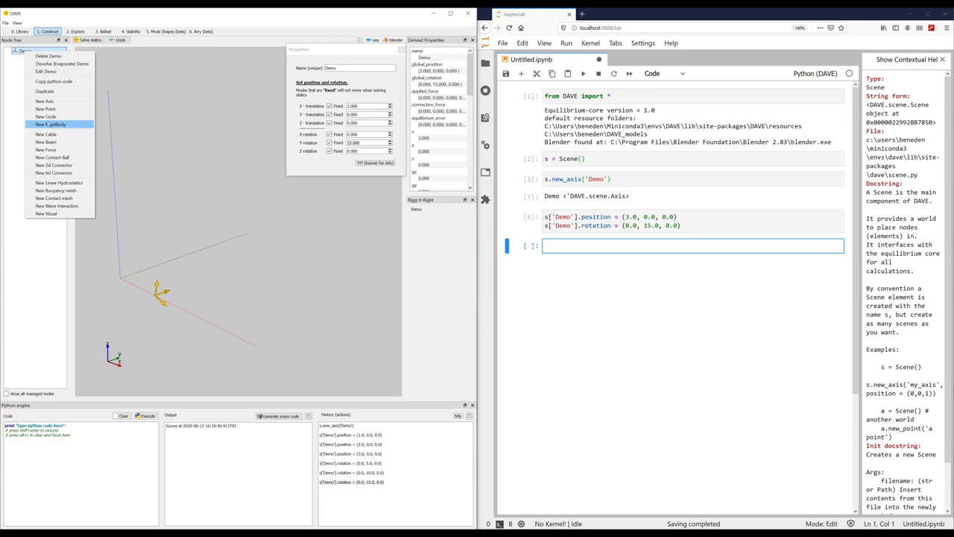
left_click(45, 109)
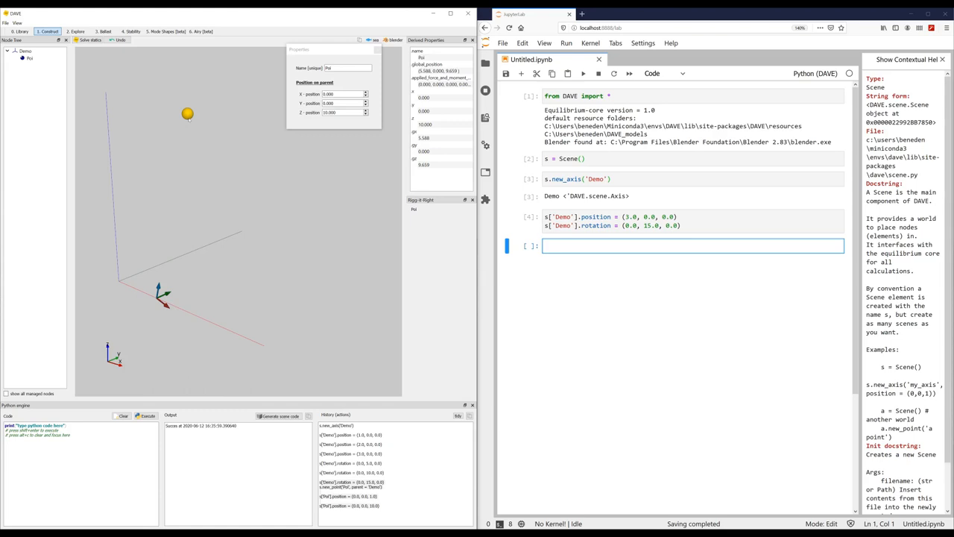
right_click(188, 113)
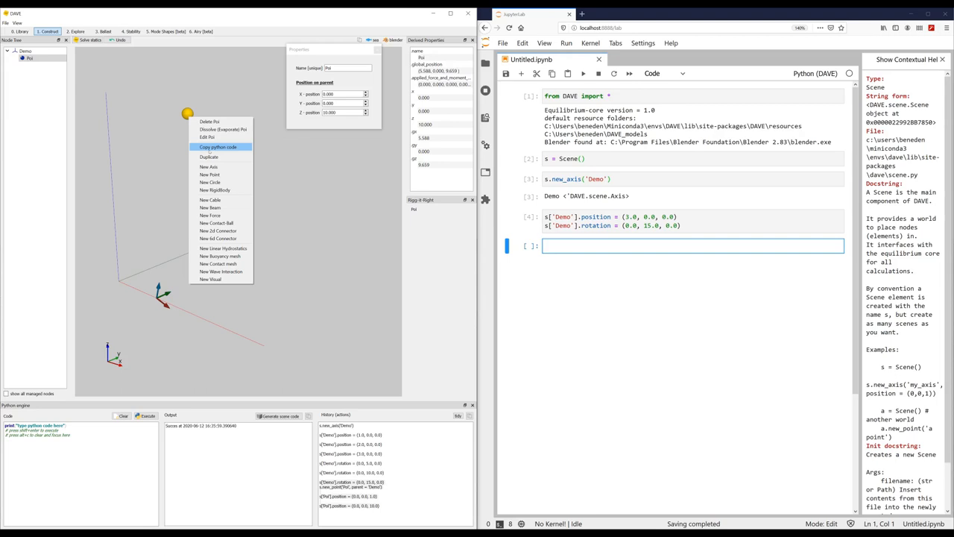
left_click(217, 146)
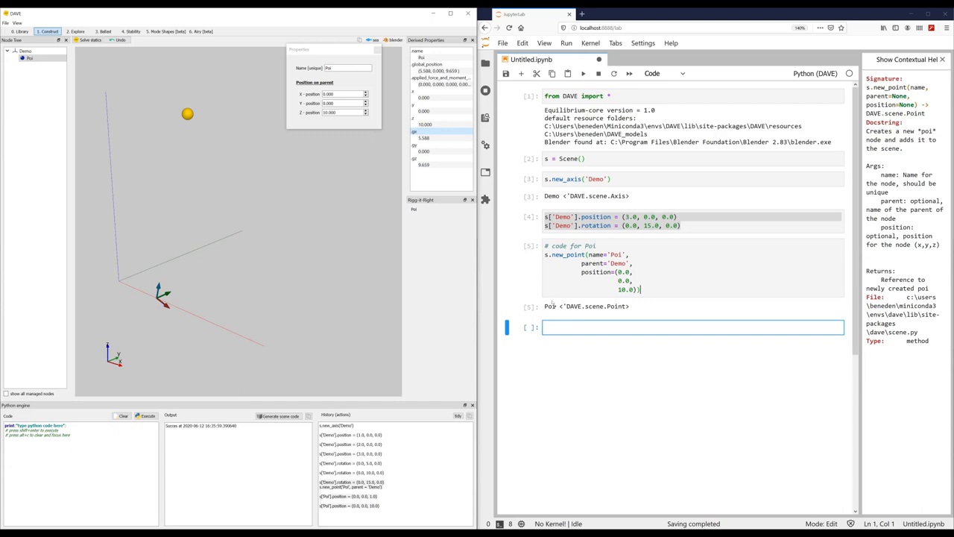
Query Poi's global x (5.5882) and global position (5.5882, 0.0, 9.6593)
type("s['Poi'].gx")
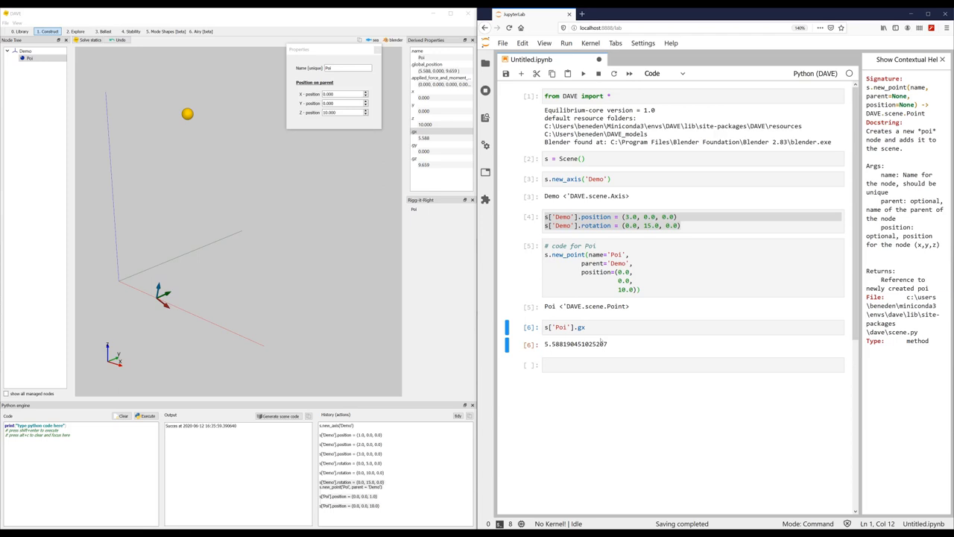
type("s['Poi'].global_position")
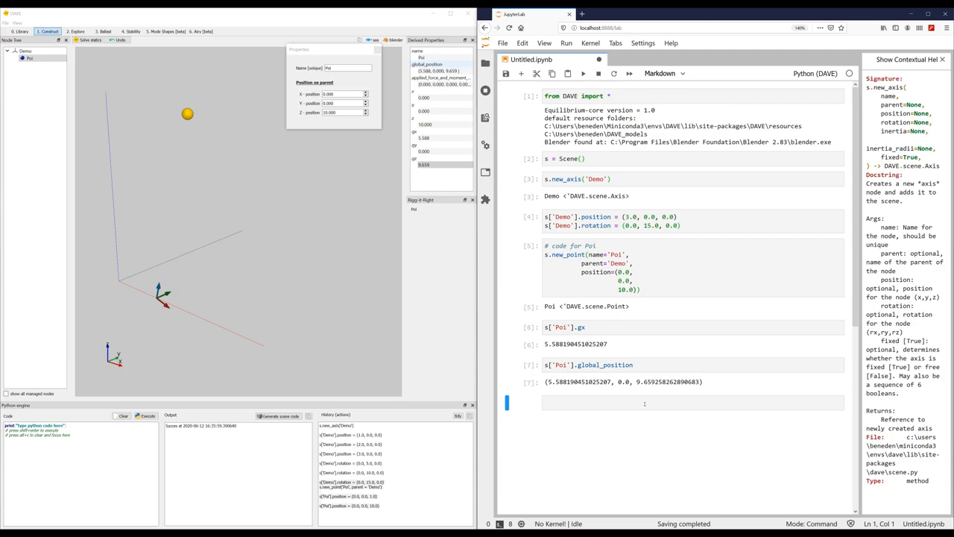
Write the Markdown text 'But this cell contains text' and a '# Headings' title
type("But the")
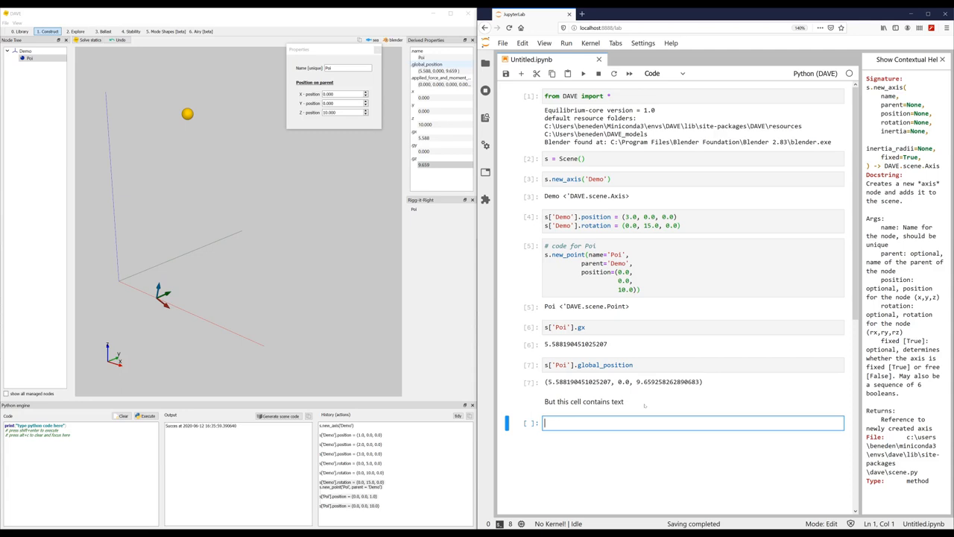
type("# Head")
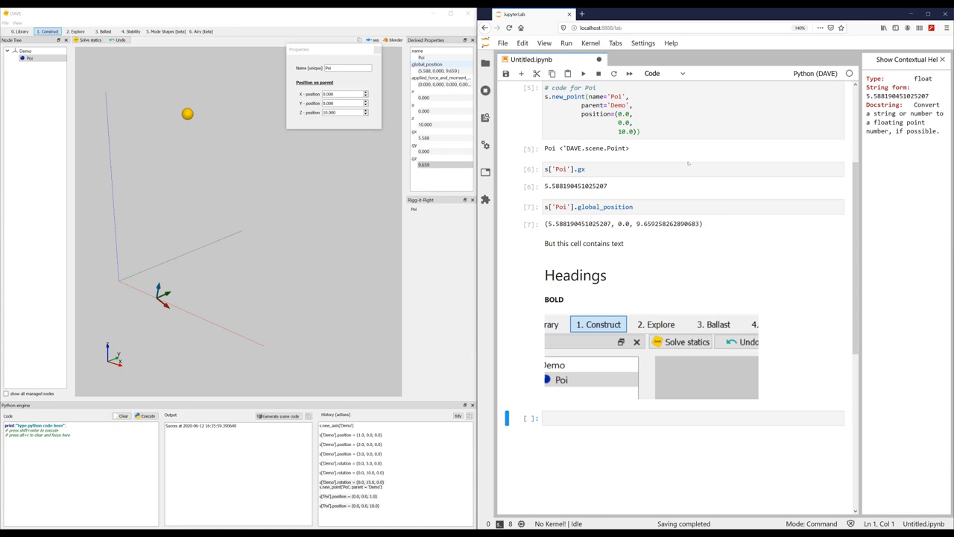
Clear the scene and pick the Cheetah vessel from the standard assets library
left_click(671, 417)
type("s.clear()")
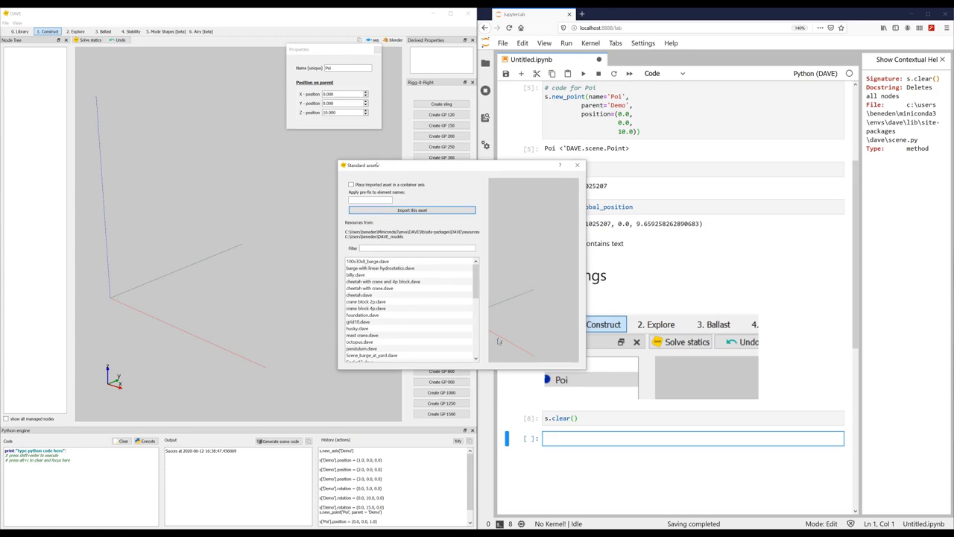
left_click(411, 209)
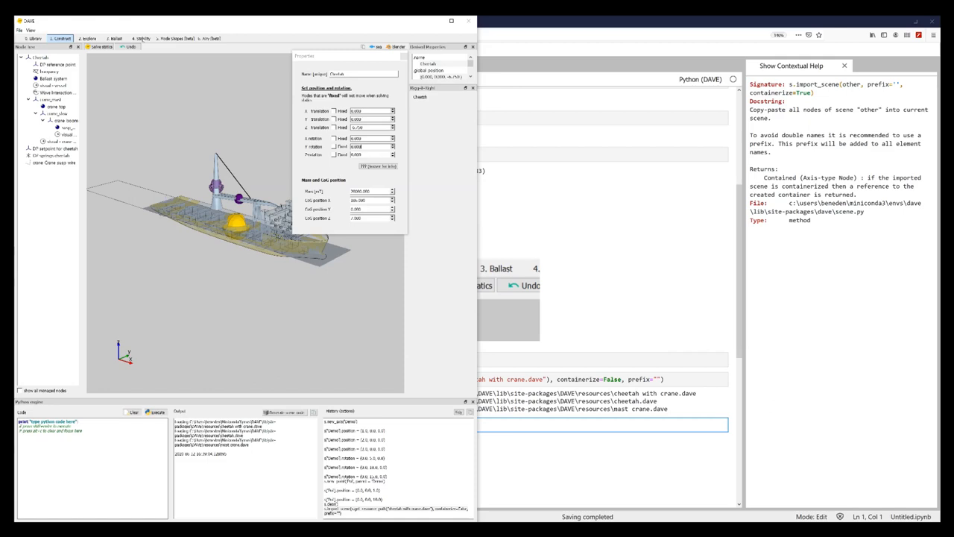
Compute the Cheetah's restoring moment curve from the 4. Stability tab
left_click(141, 38)
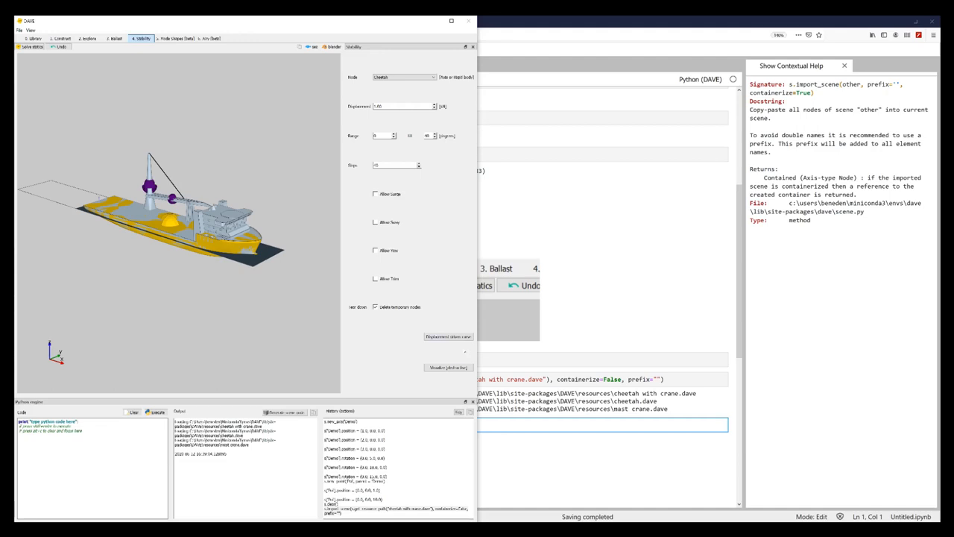
left_click(447, 367)
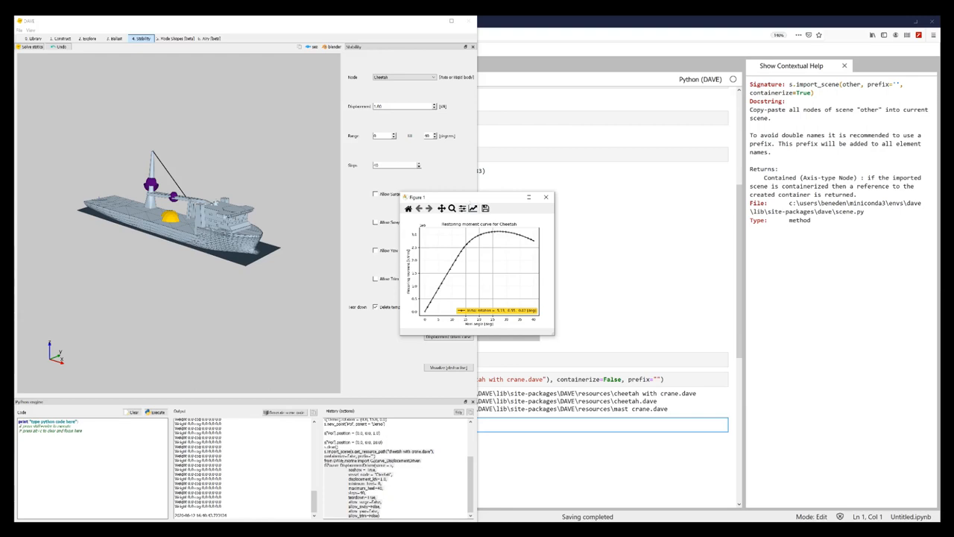
left_click(546, 196)
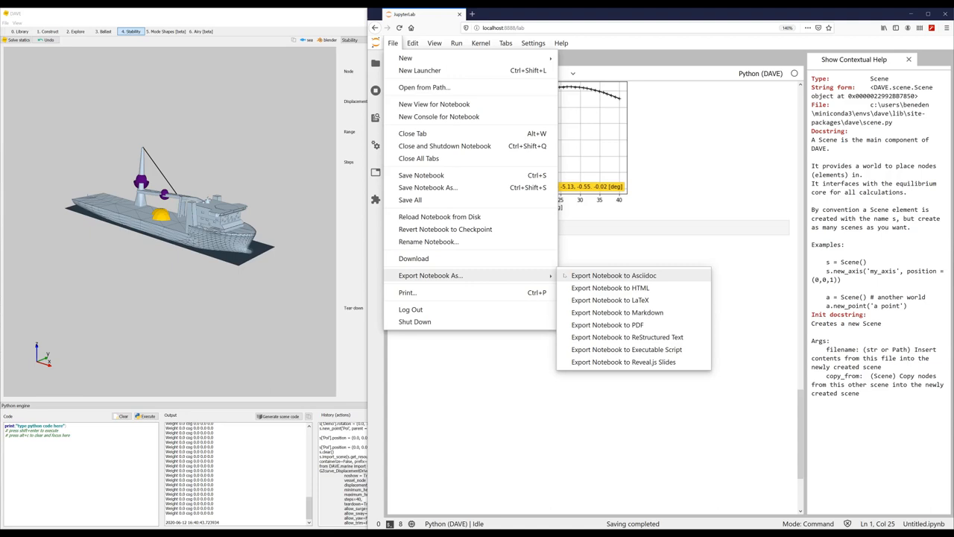
mouse_move(610, 287)
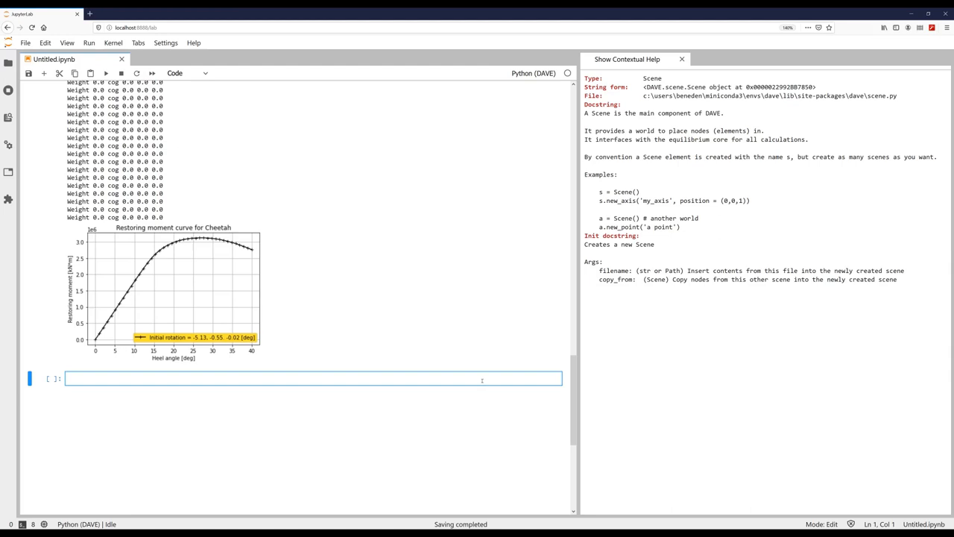
Import DAVE.jupyter and run view(s) for an interactive 3D view
type("in")
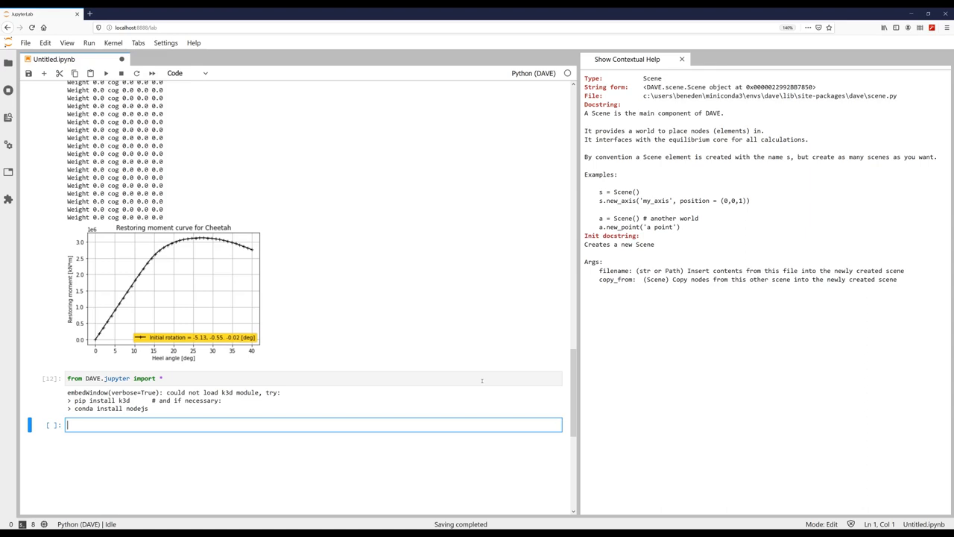
type("view(s)")
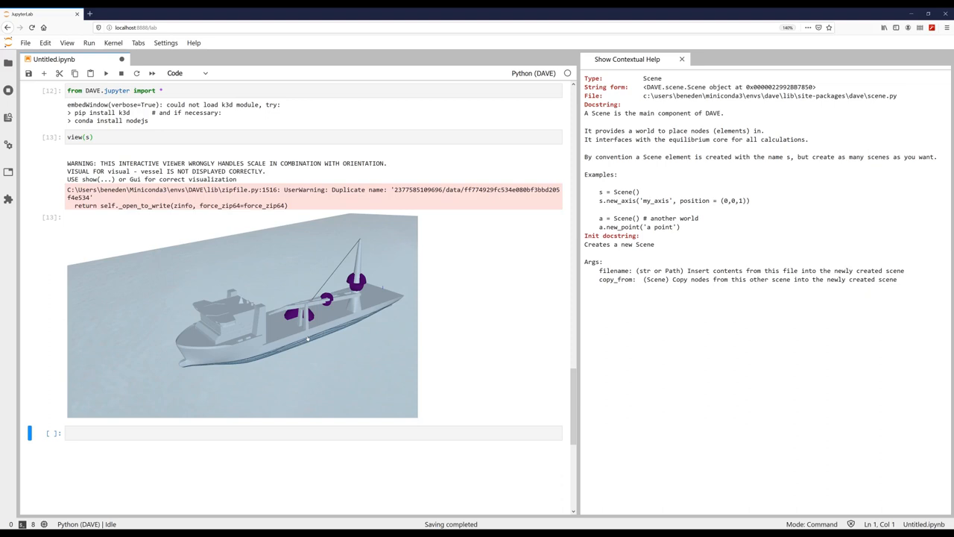
Run show(s, sea=False) in the empty cell to render the vessel without sea
left_click(313, 432)
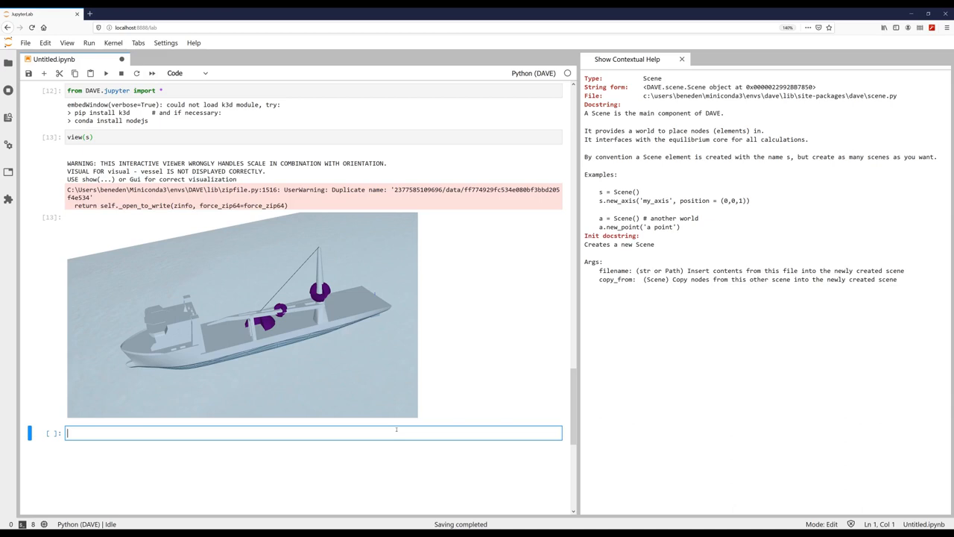
type("show(s, sea=False)")
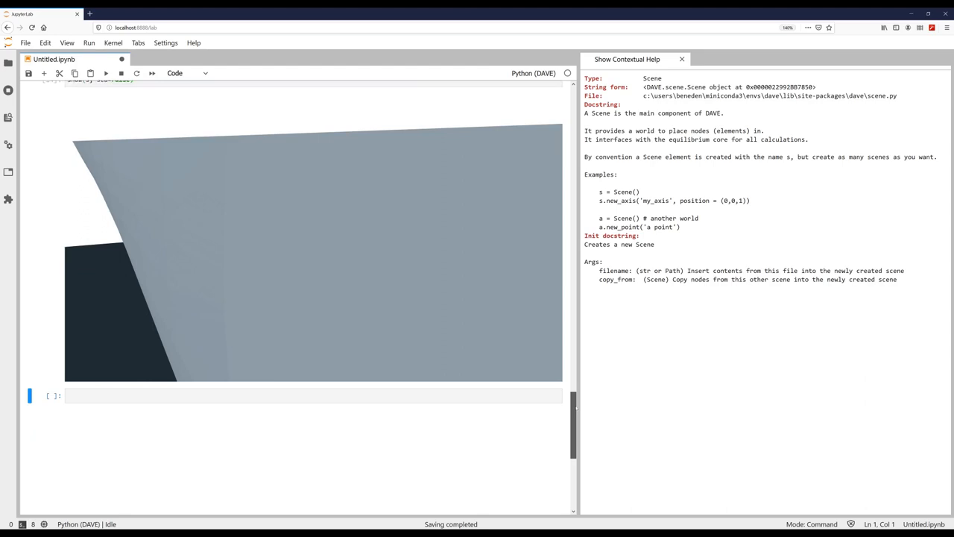
left_click(313, 464)
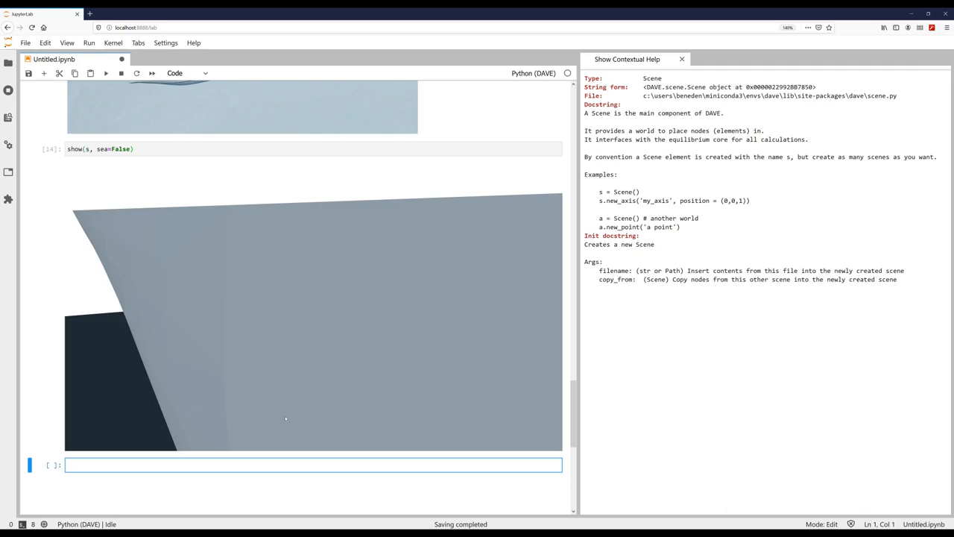
Import DAVE.gui and launch Gui(s) on the Cheetah scene
type("from DAVE.gui import *")
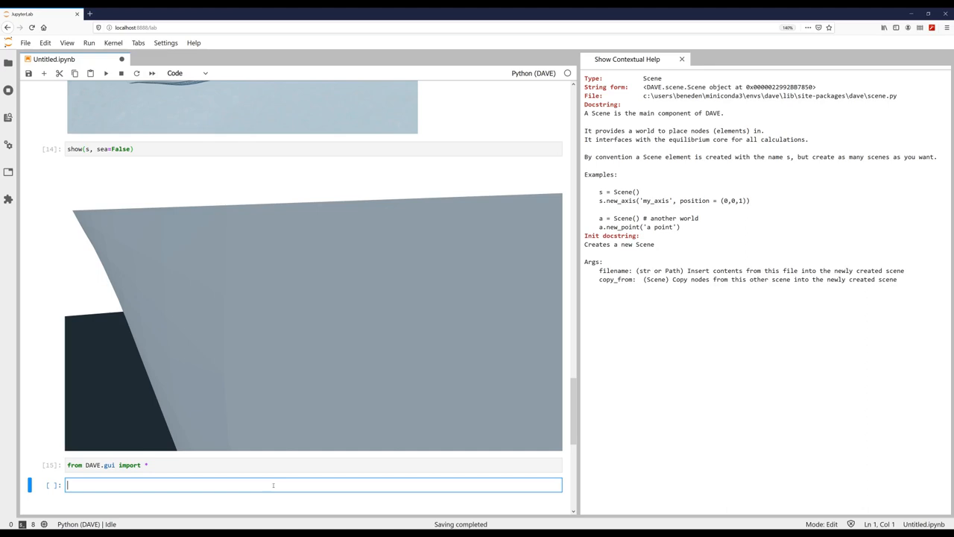
type("Gui(s)")
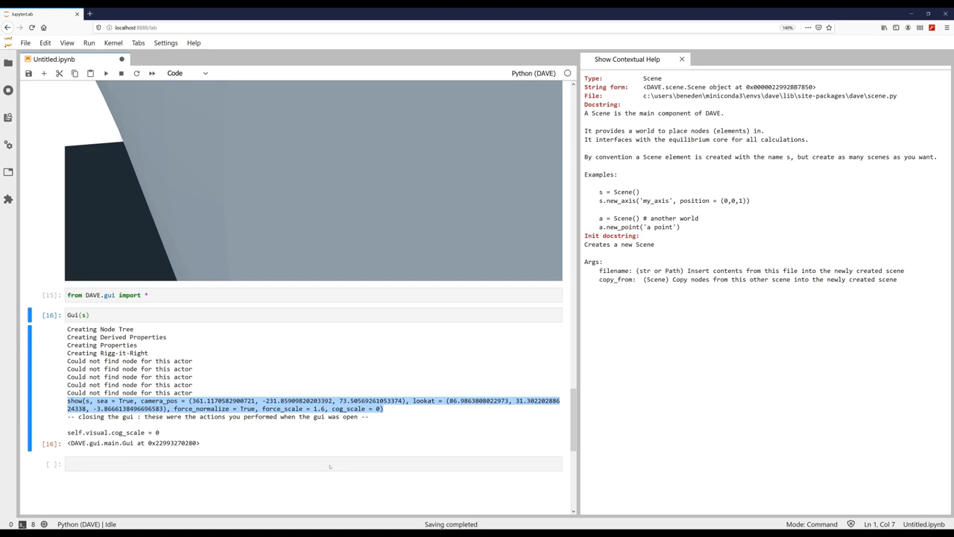
Click into the empty code cell below the printed show command
left_click(313, 463)
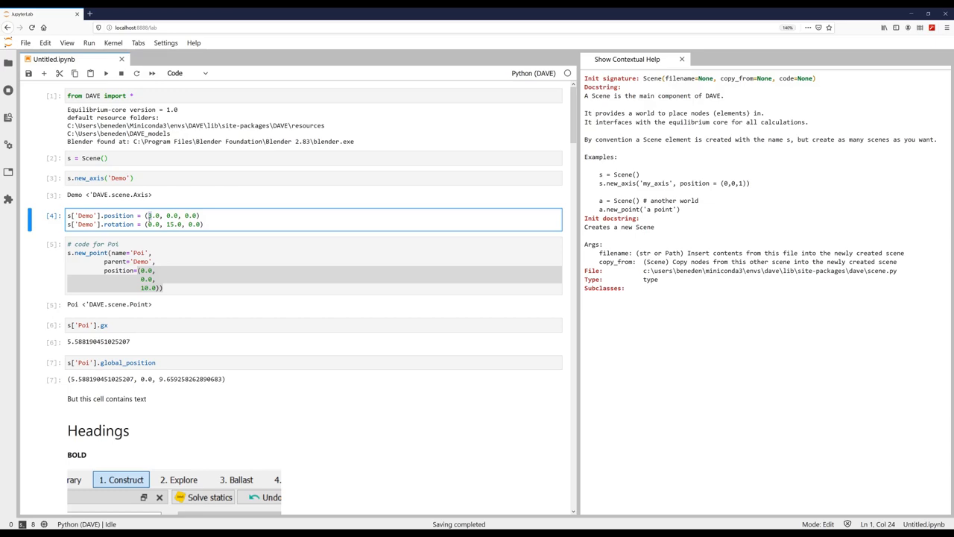
Scroll through the notebook toward the Demo axis position cell
scroll("down", 3)
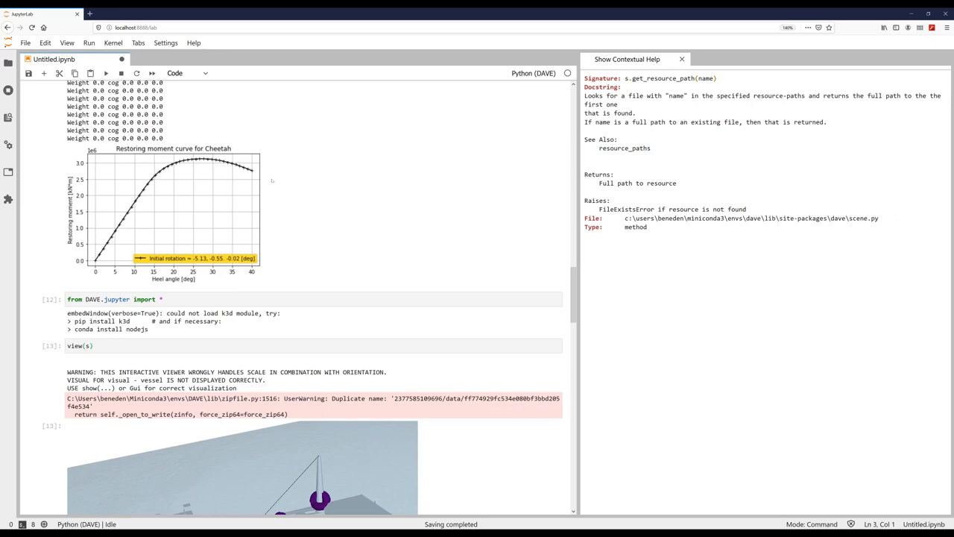
scroll("down", 3)
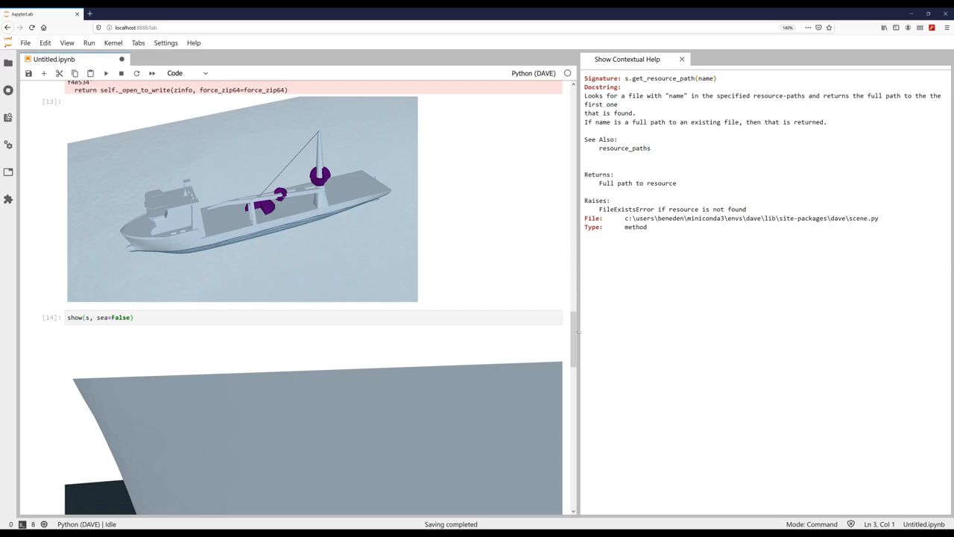